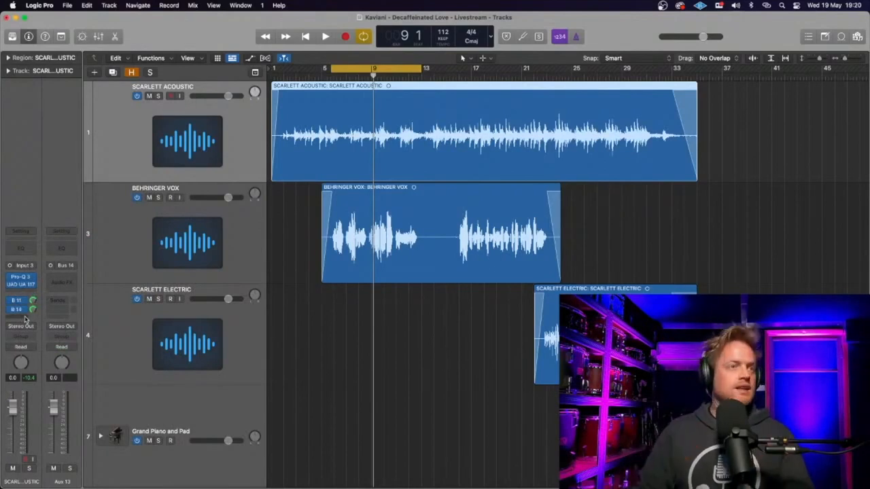
Step: Insert a Compressor from Dynamics into an empty Audio FX slot on the Bus 14 strip
left_click(21, 283)
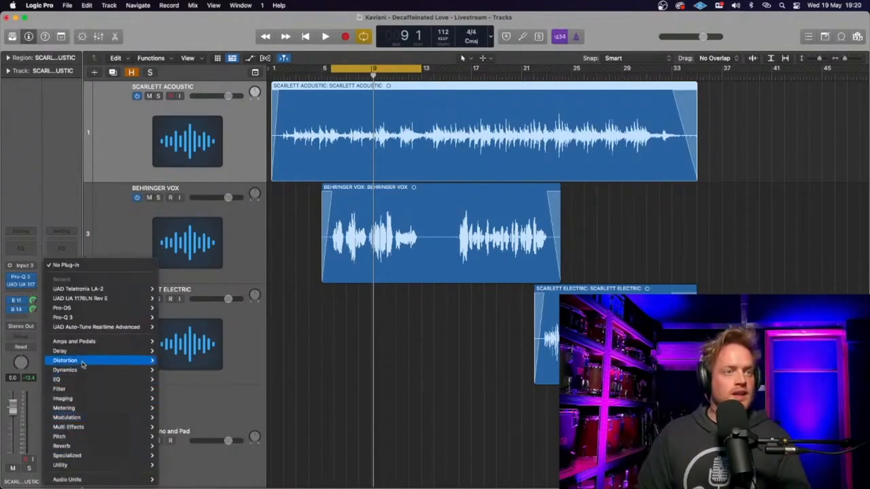
mouse_move(65, 369)
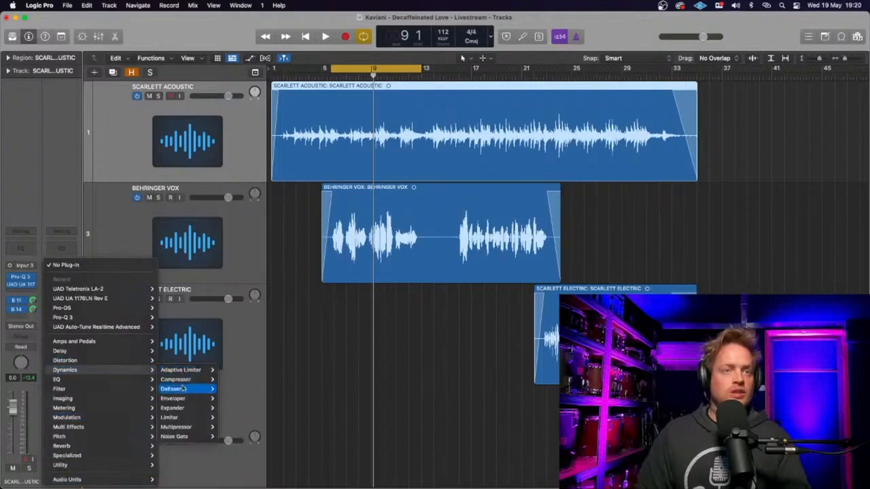
left_click(175, 379)
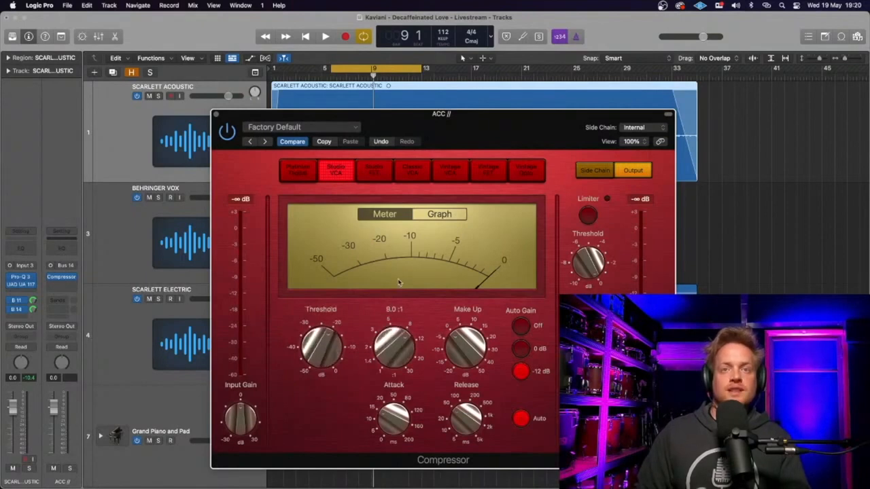
Step: Insert a Channel EQ in the Audio FX slot after the Compressor
left_click(325, 36)
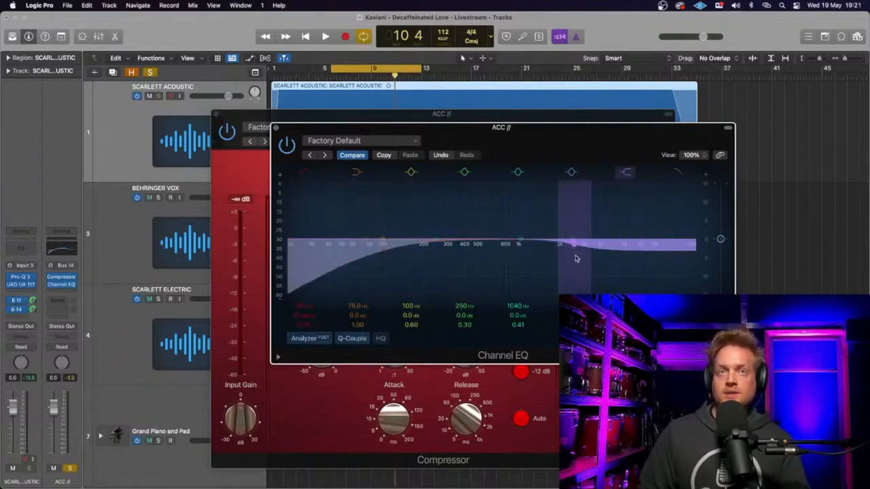
Step: Cut the low-mid band about 2.6 dB at 228 Hz, close the EQ, and stop playback
left_click(324, 37)
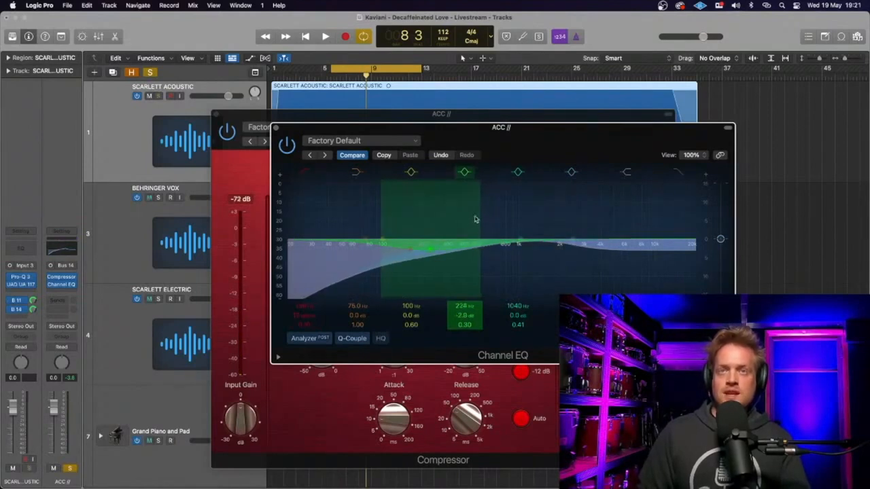
left_click(324, 36)
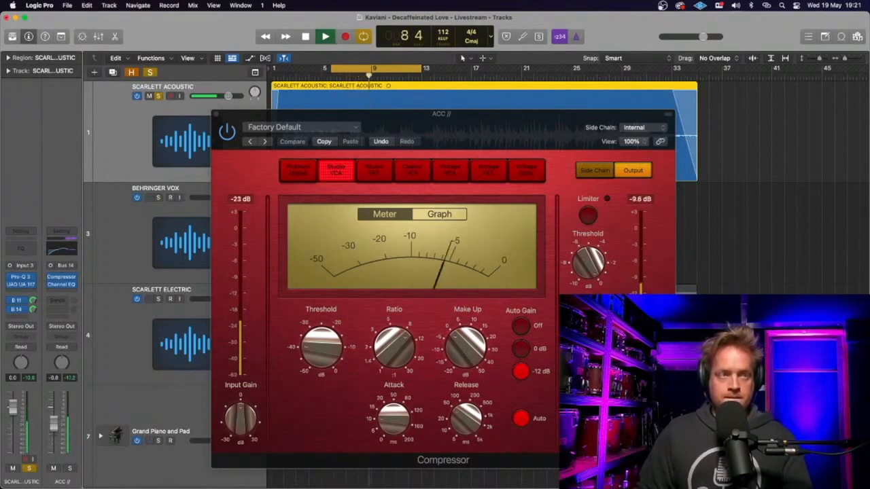
left_click(325, 37)
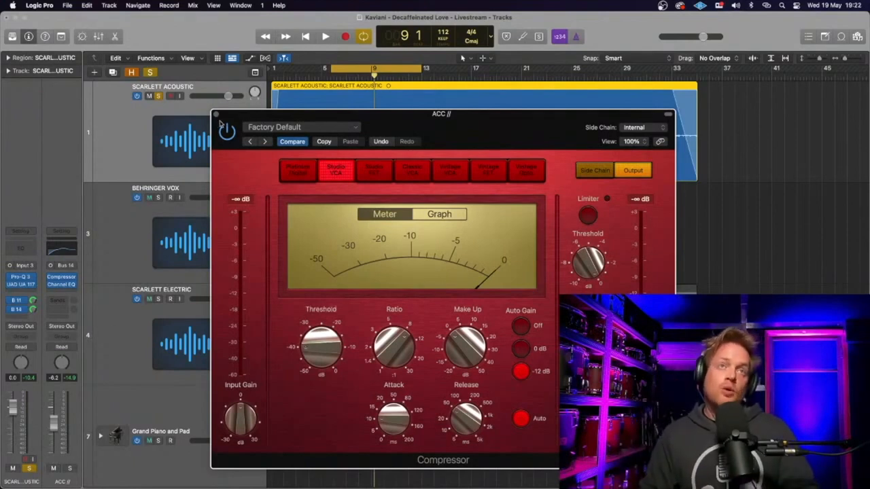
Step: Close the Compressor plug-in window to return to the tracks area
left_click(216, 114)
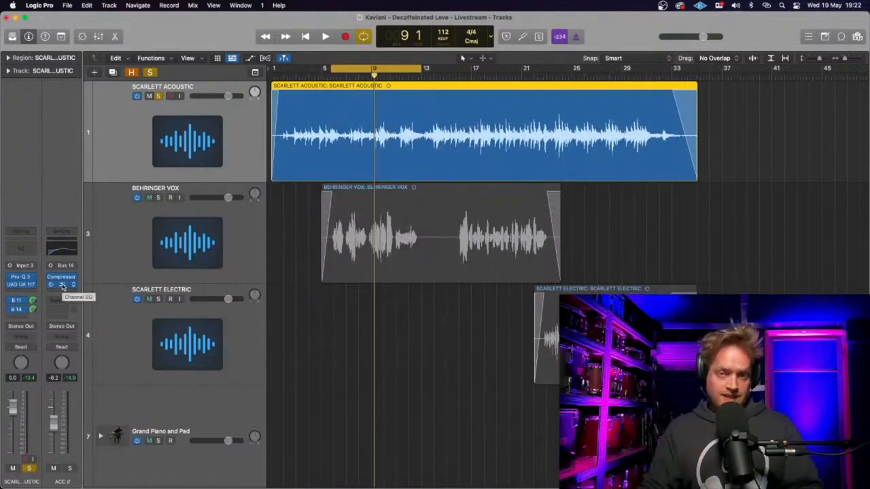
Step: Move the Channel EQ above the Compressor and unsolo the acoustic track
left_click(324, 36)
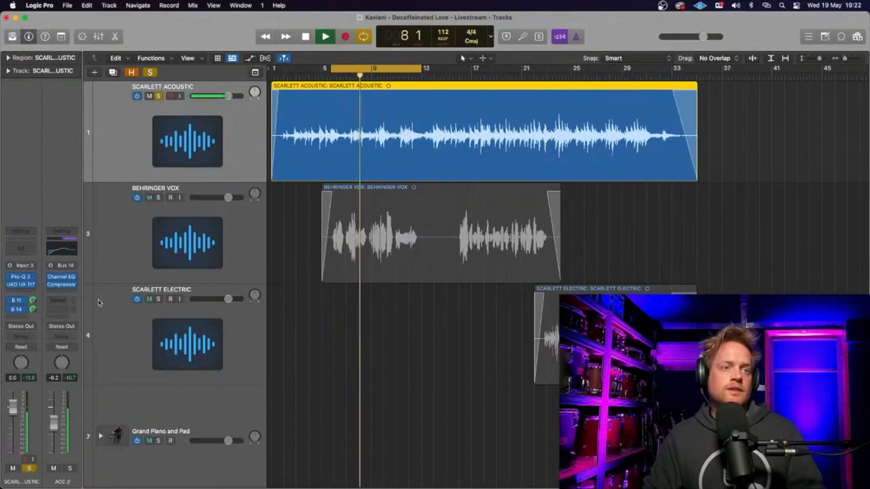
left_click(304, 37)
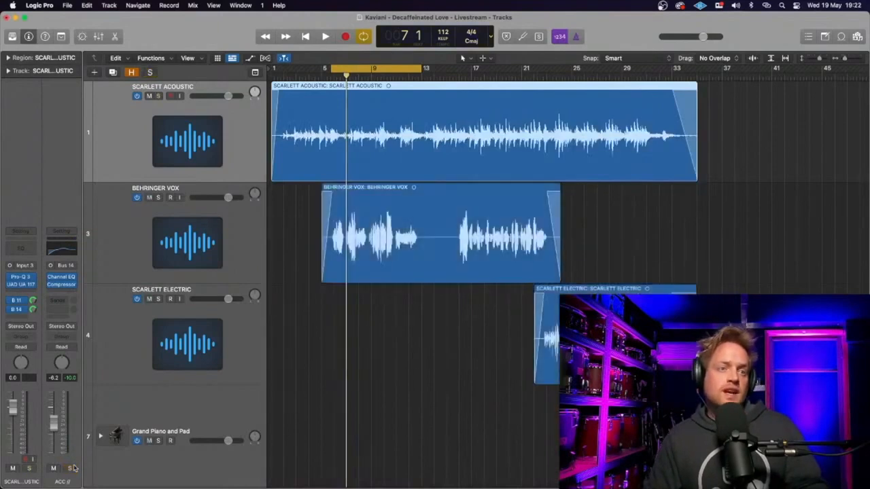
left_click(325, 36)
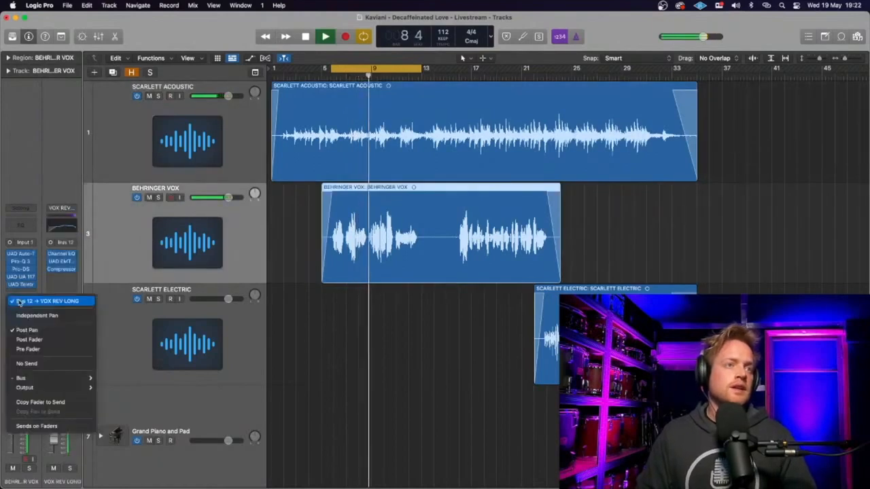
Step: Select the Scarlett Acoustic track and open its UAD UA 1176LN Rev E plug-in window
left_click(51, 301)
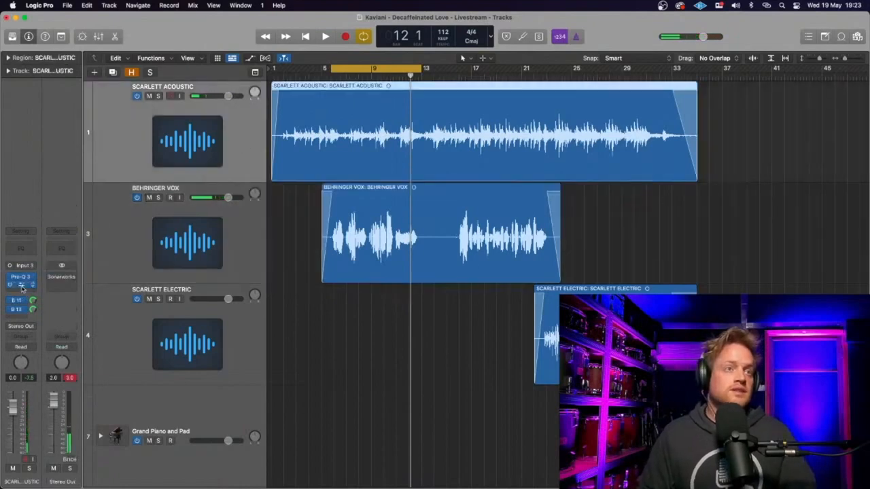
left_click(21, 299)
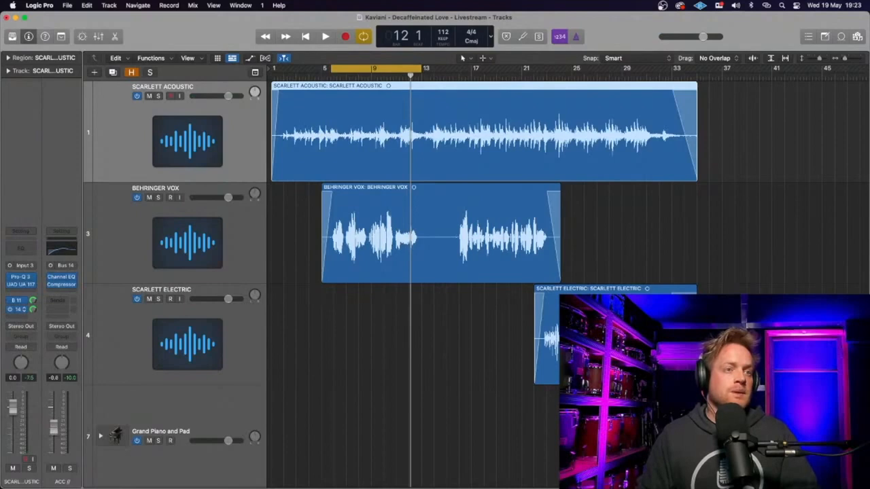
left_click(325, 37)
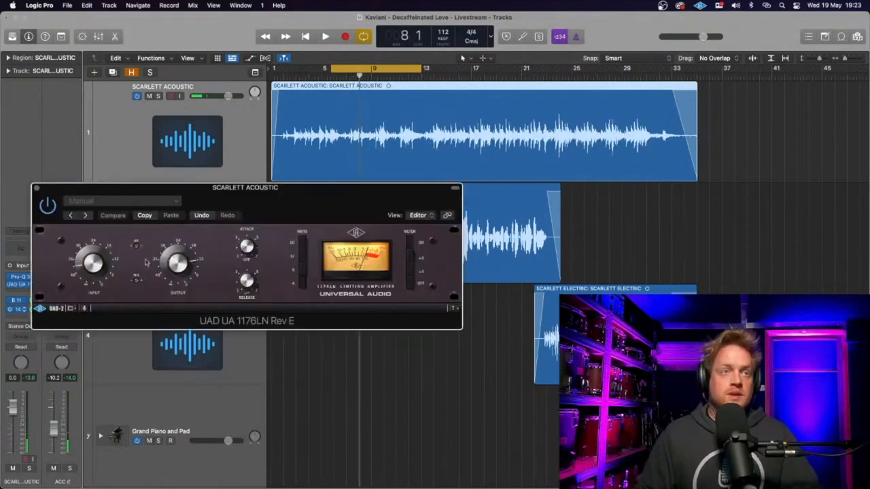
left_click(113, 215)
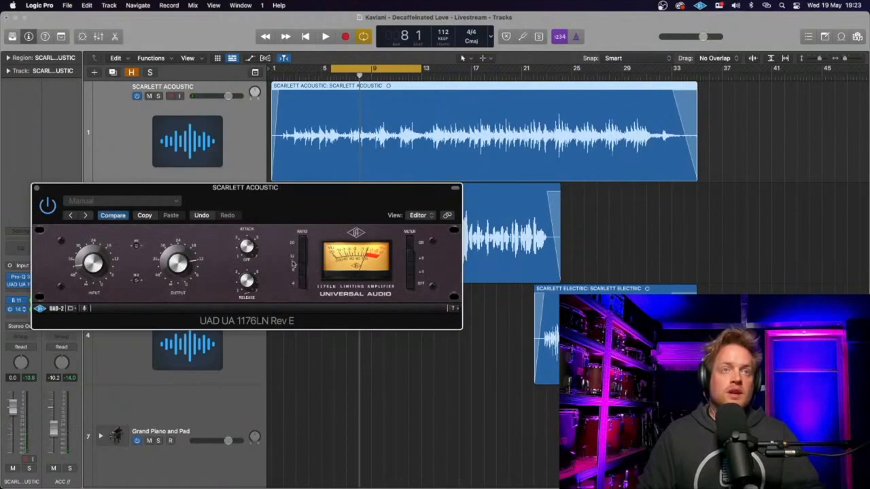